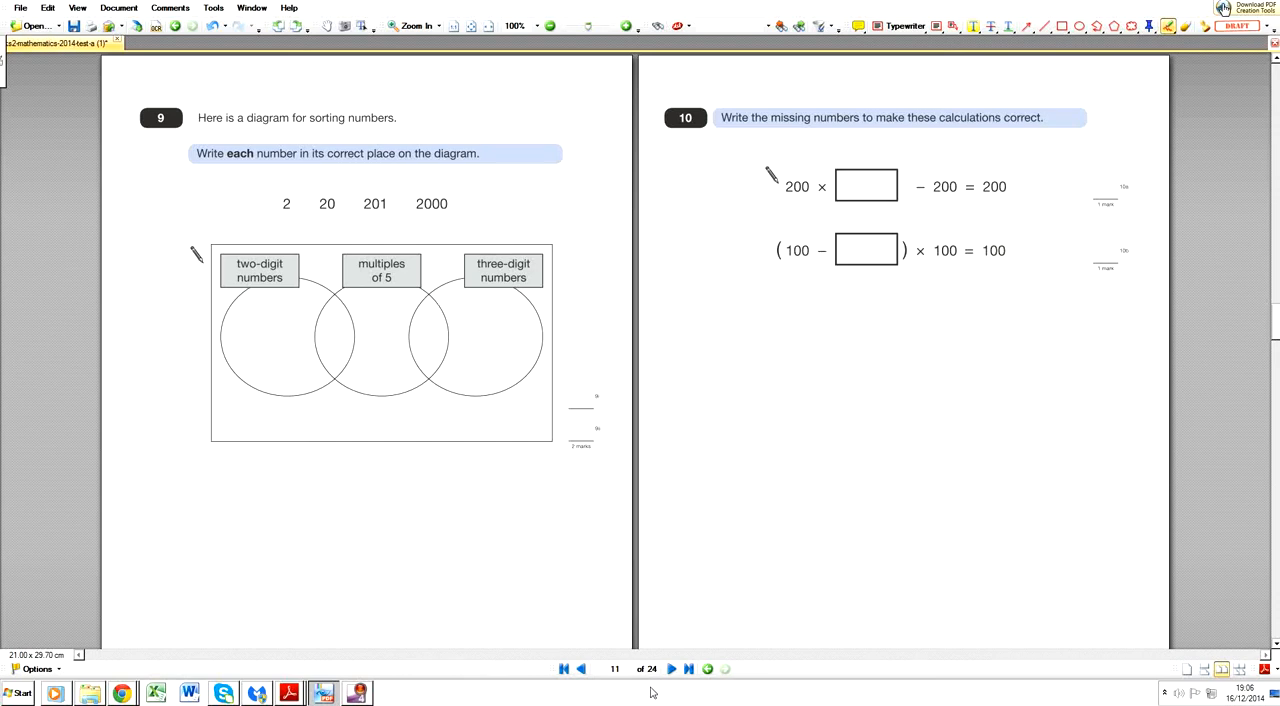
mouse_move(646, 690)
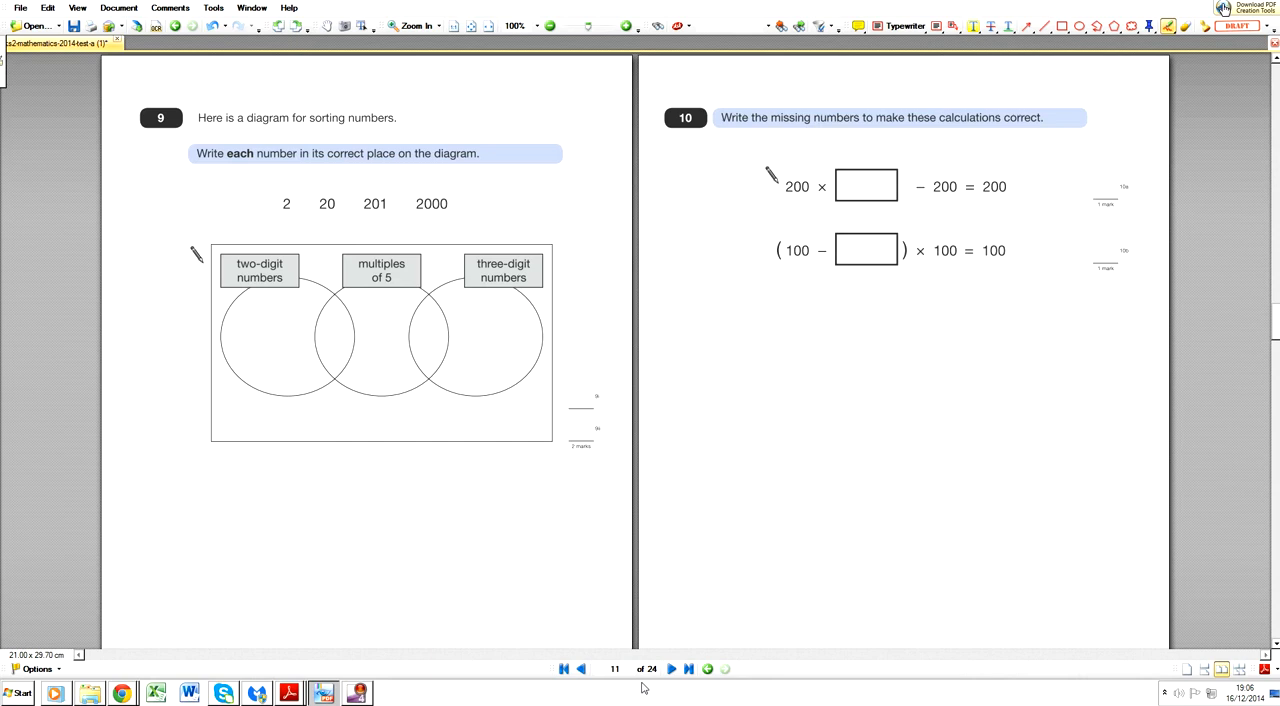
mouse_move(639, 686)
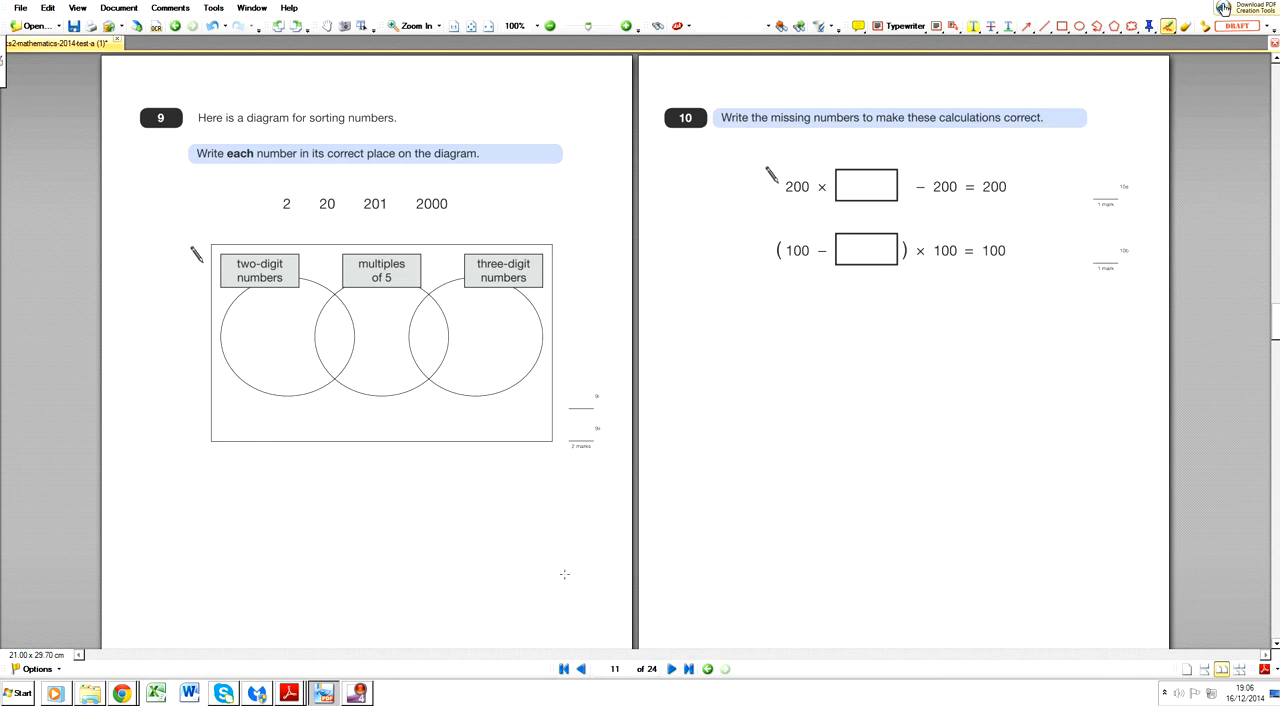
- Draw a red pencil ring around the number 2 in question 9's list
left_click_drag(290, 195, 285, 215)
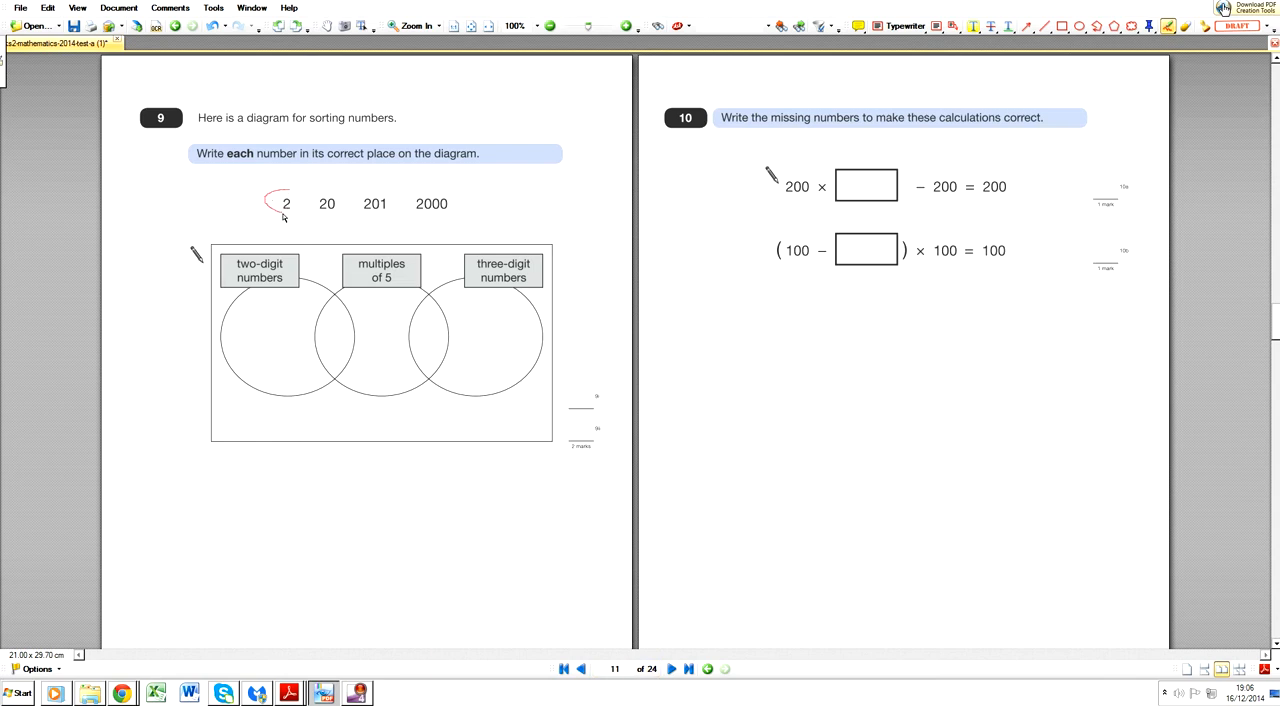
left_click_drag(270, 205, 300, 200)
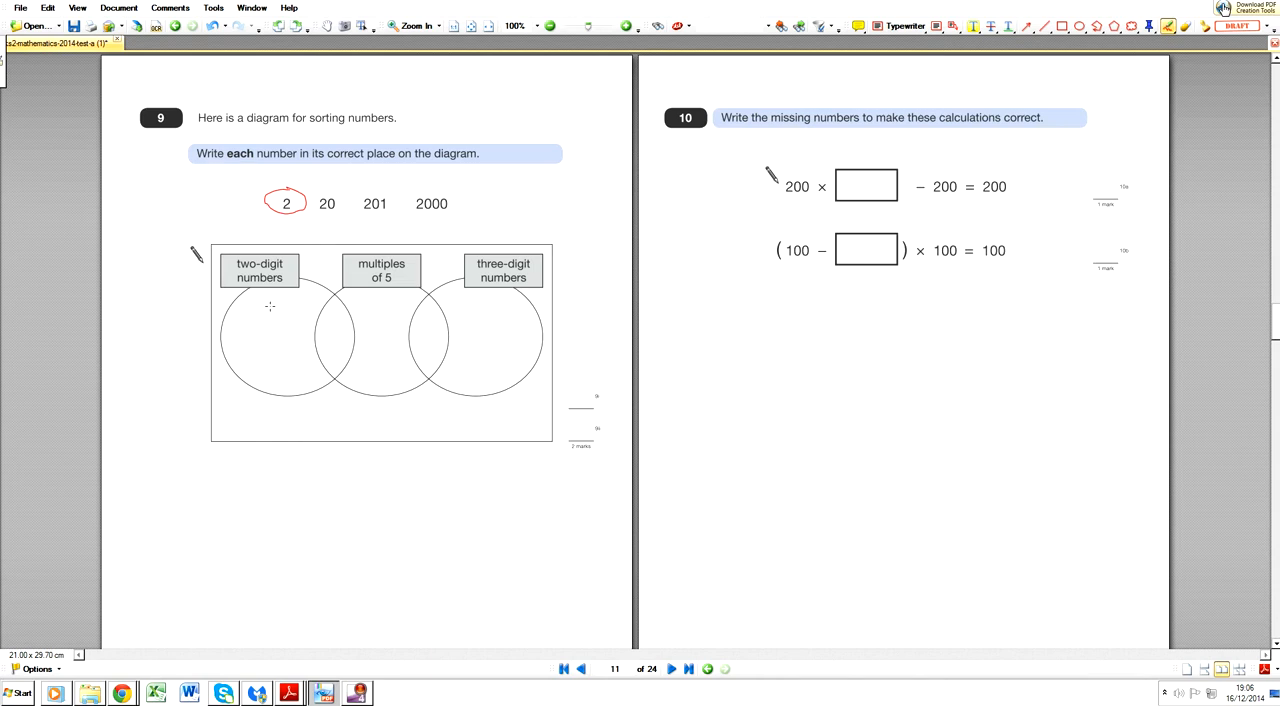
mouse_move(495, 307)
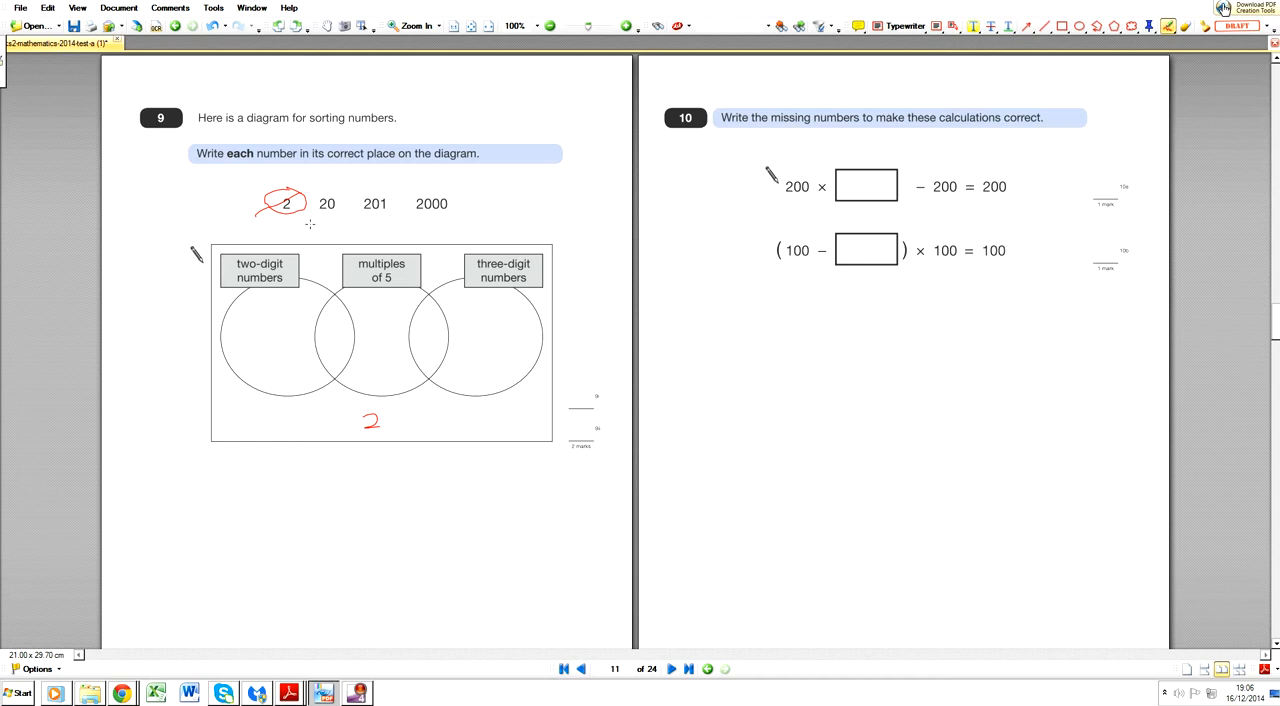
mouse_move(318, 238)
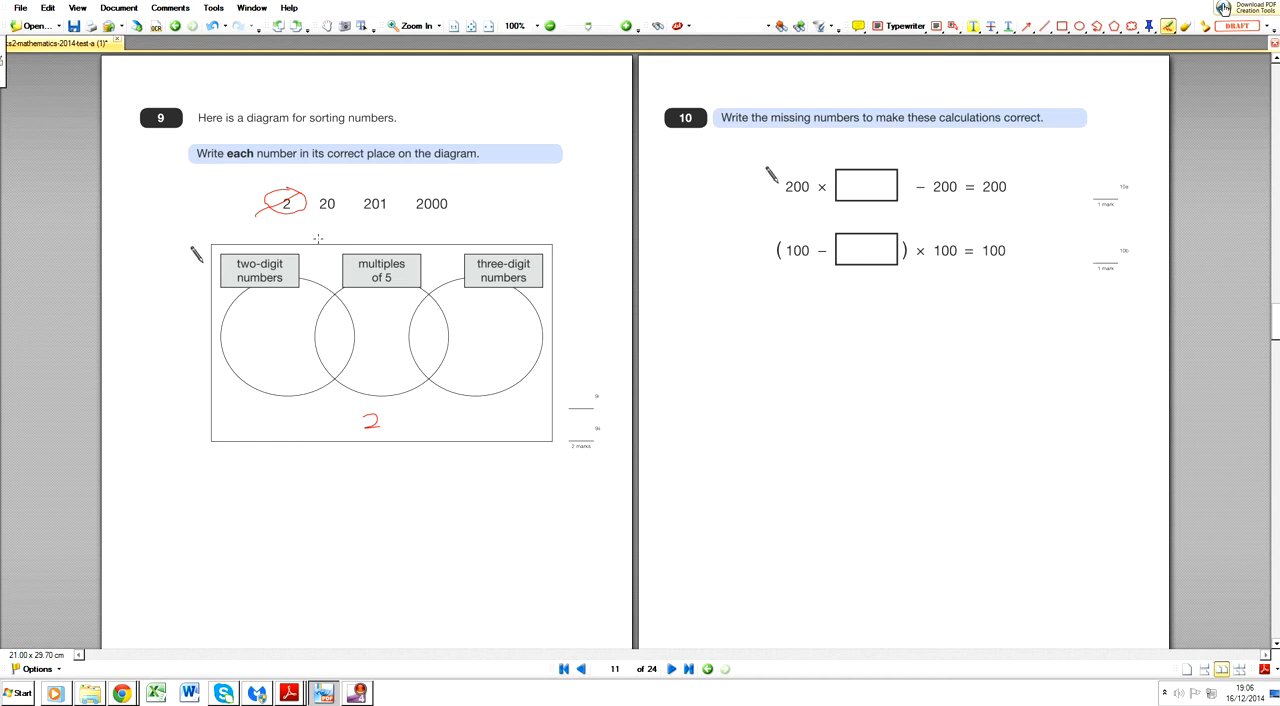
mouse_move(346, 301)
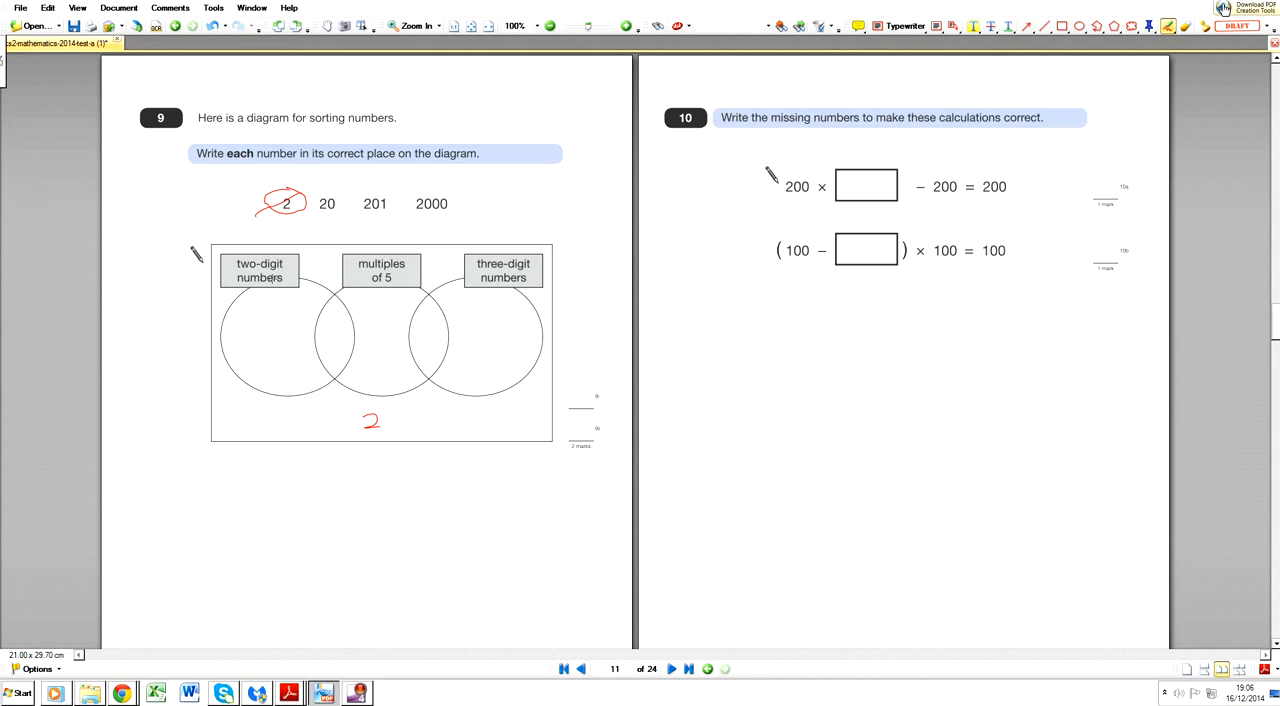
mouse_move(378, 326)
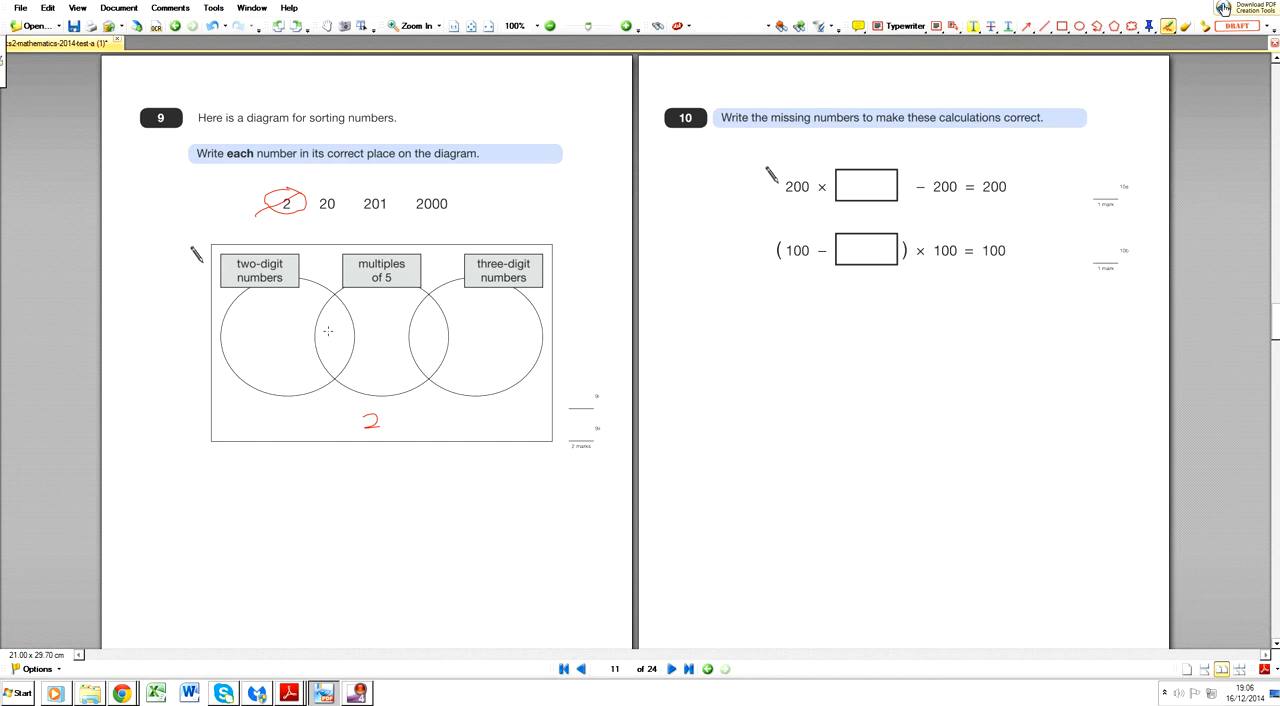
- Enter 20 in the two-digit/multiples-of-5 overlap and 201 in three-digit numbers
type("20")
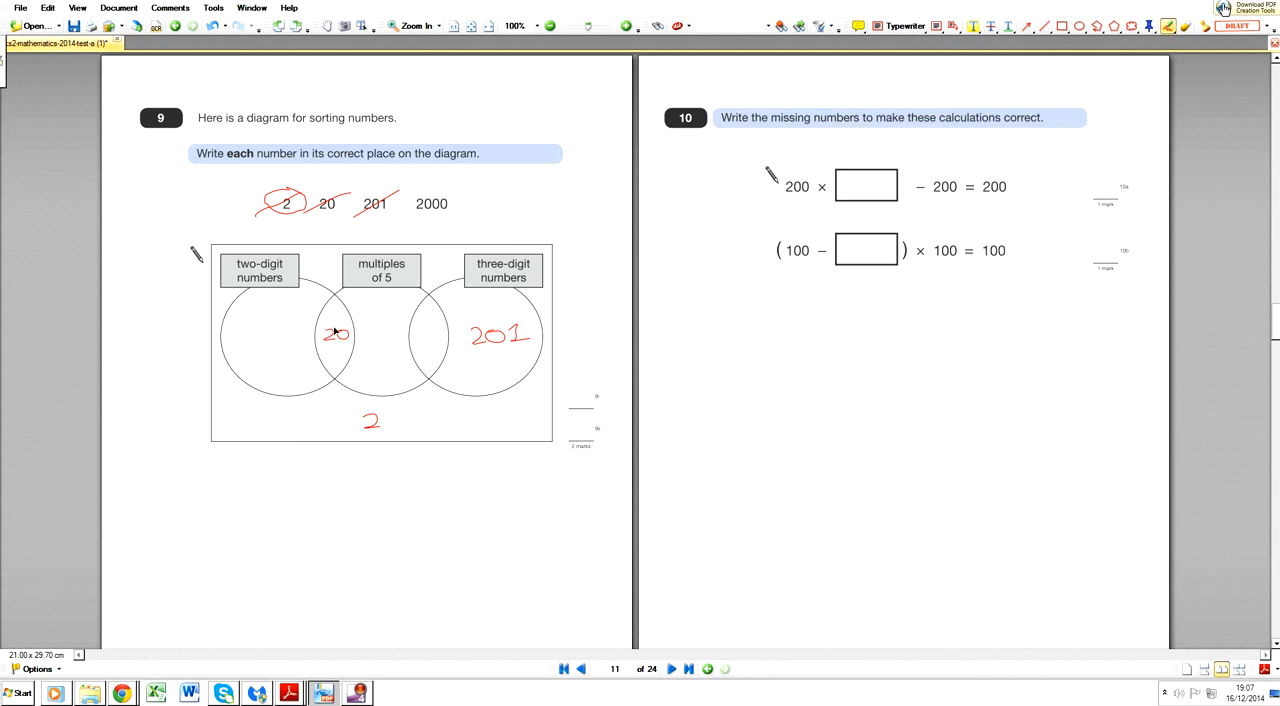
mouse_move(371, 337)
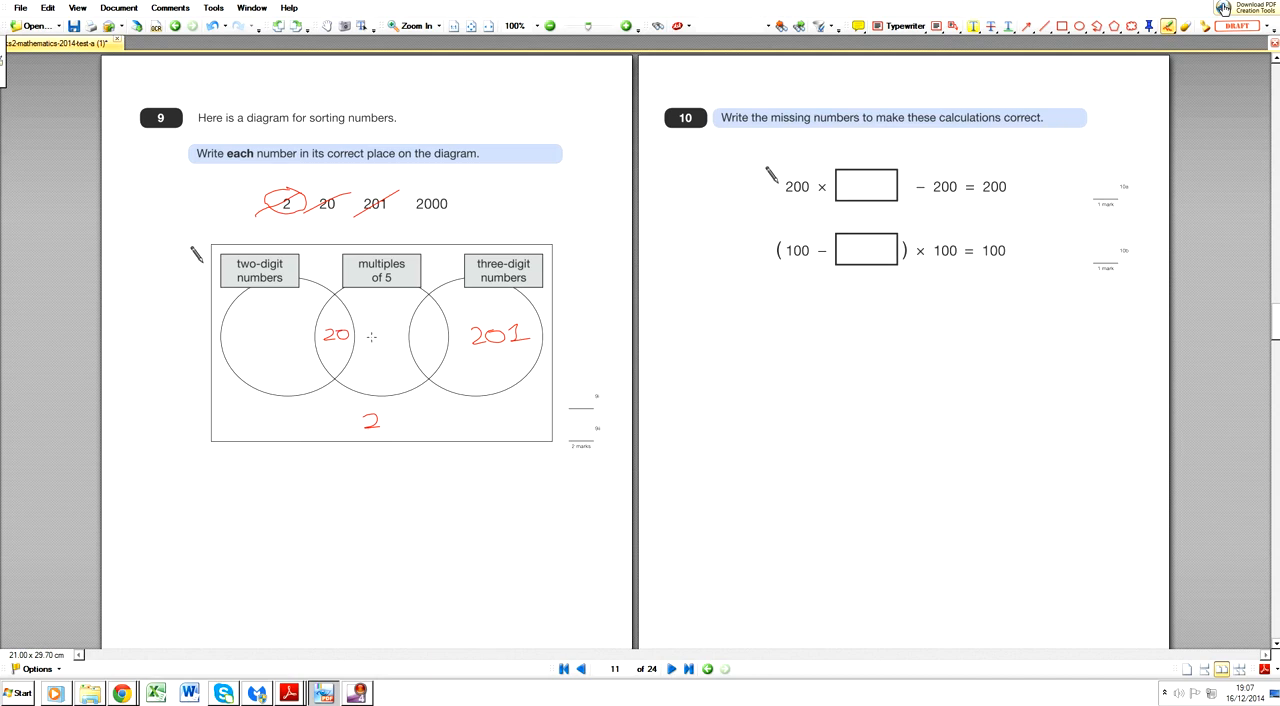
type("2")
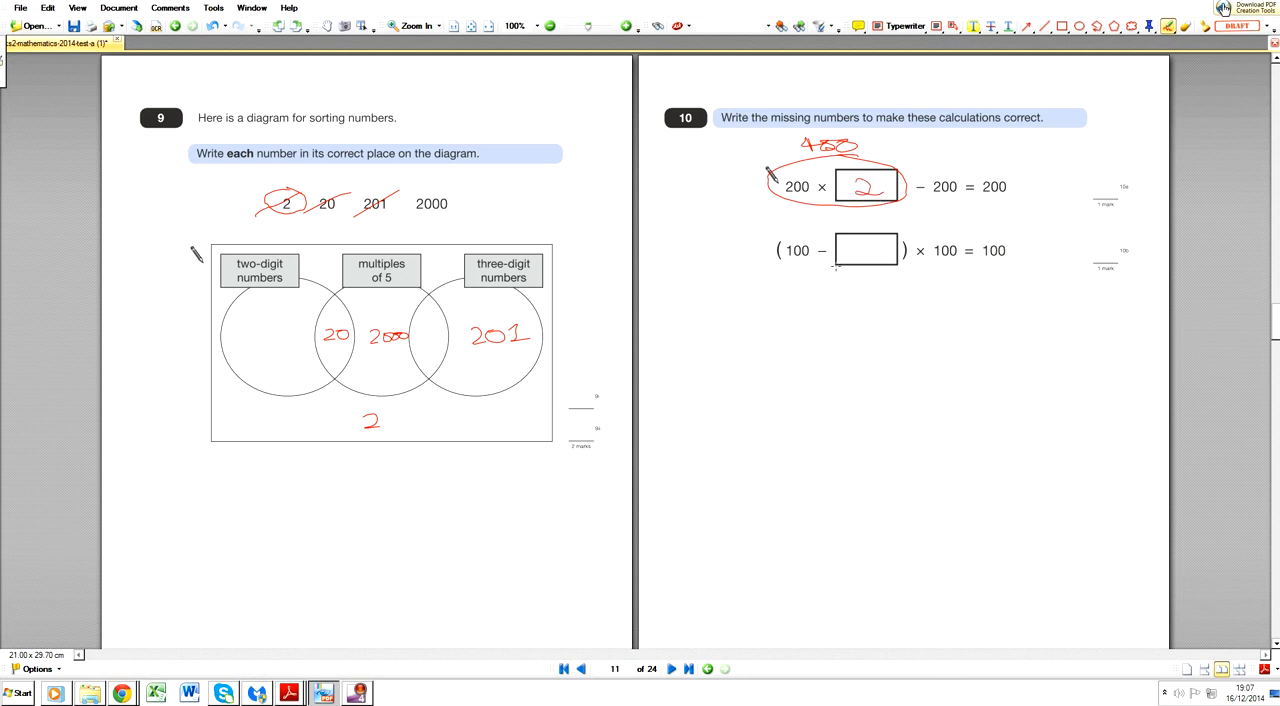
mouse_move(766, 268)
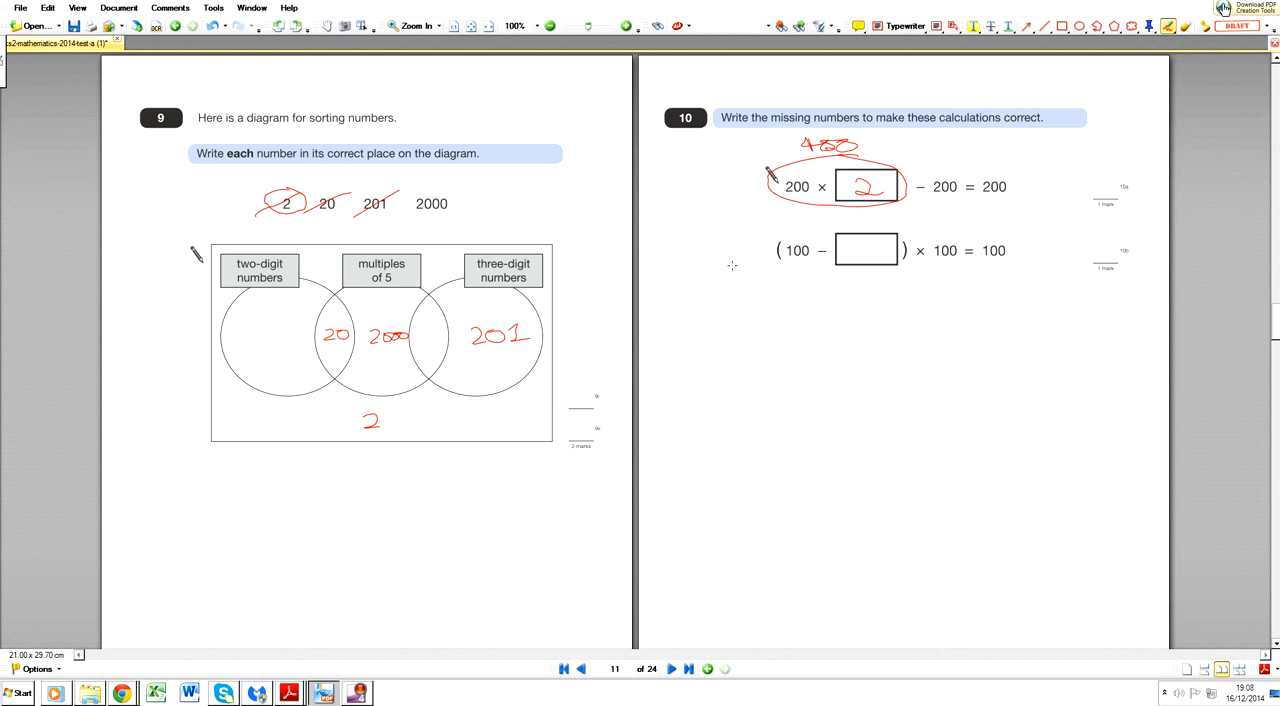
mouse_move(856, 284)
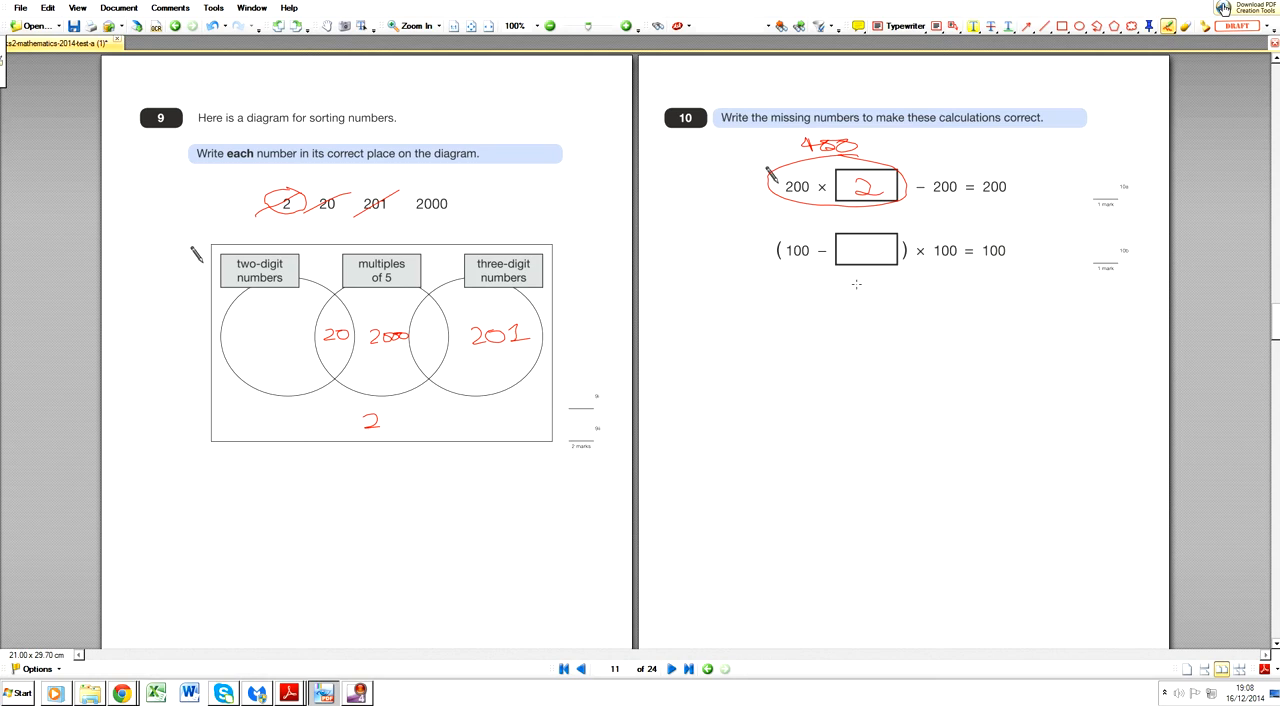
mouse_move(764, 274)
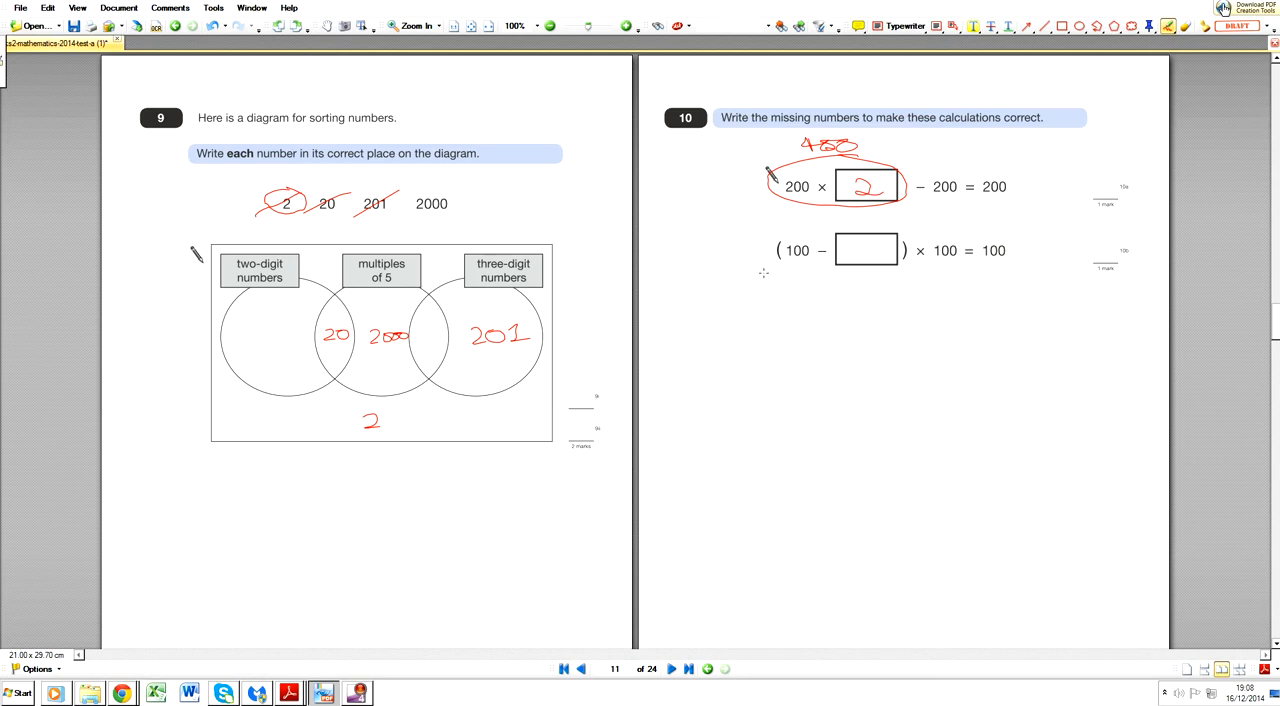
- Underline the bracketed part of the second calculation and write 99 in its box
left_click_drag(773, 270, 862, 275)
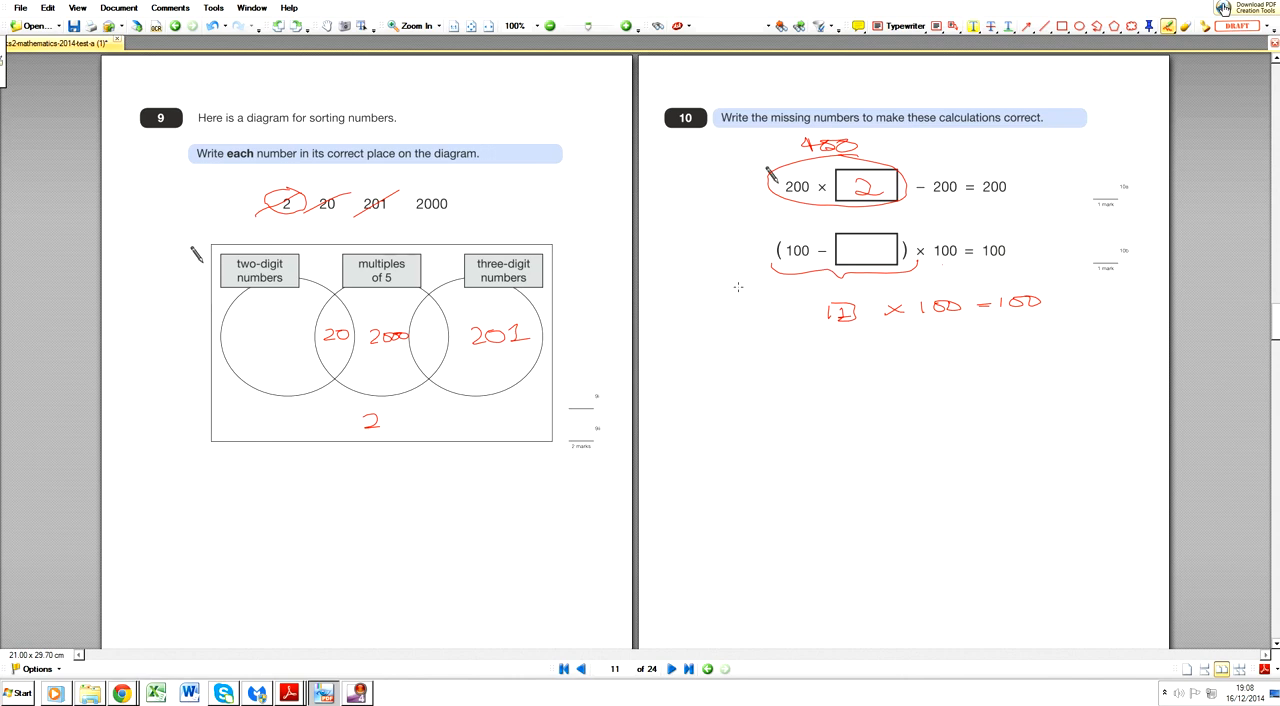
mouse_move(868, 247)
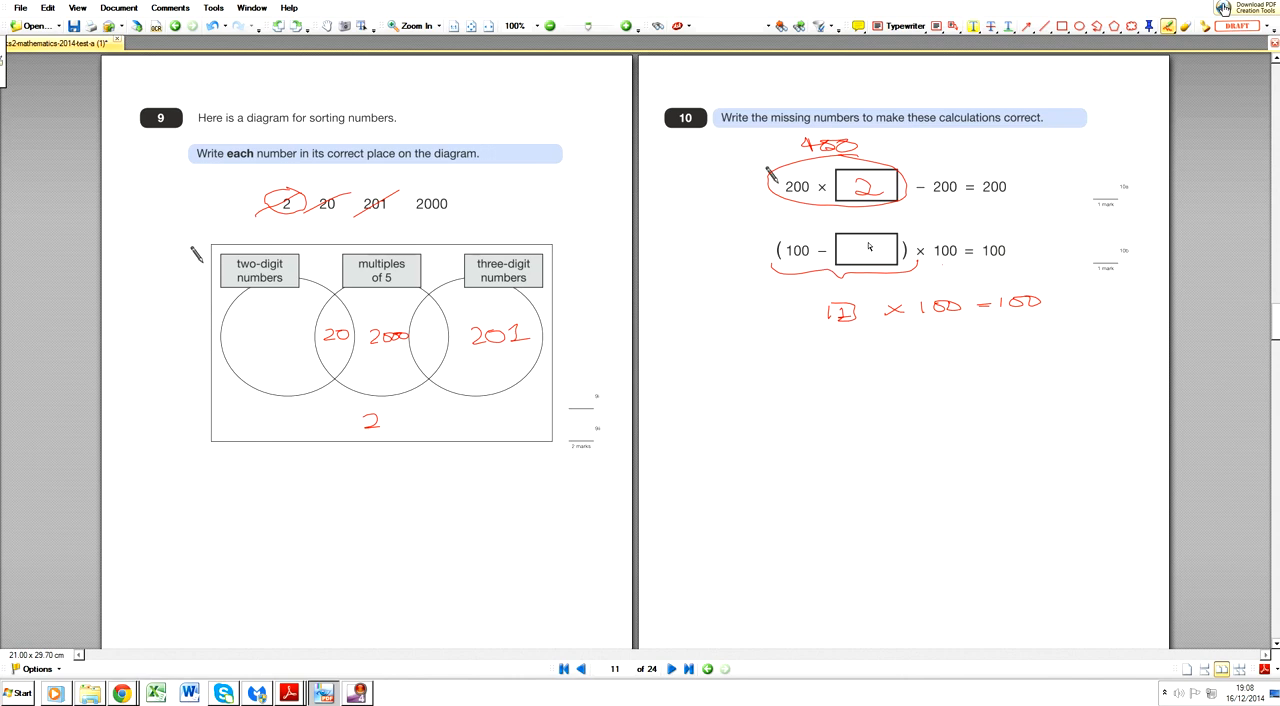
type("99")
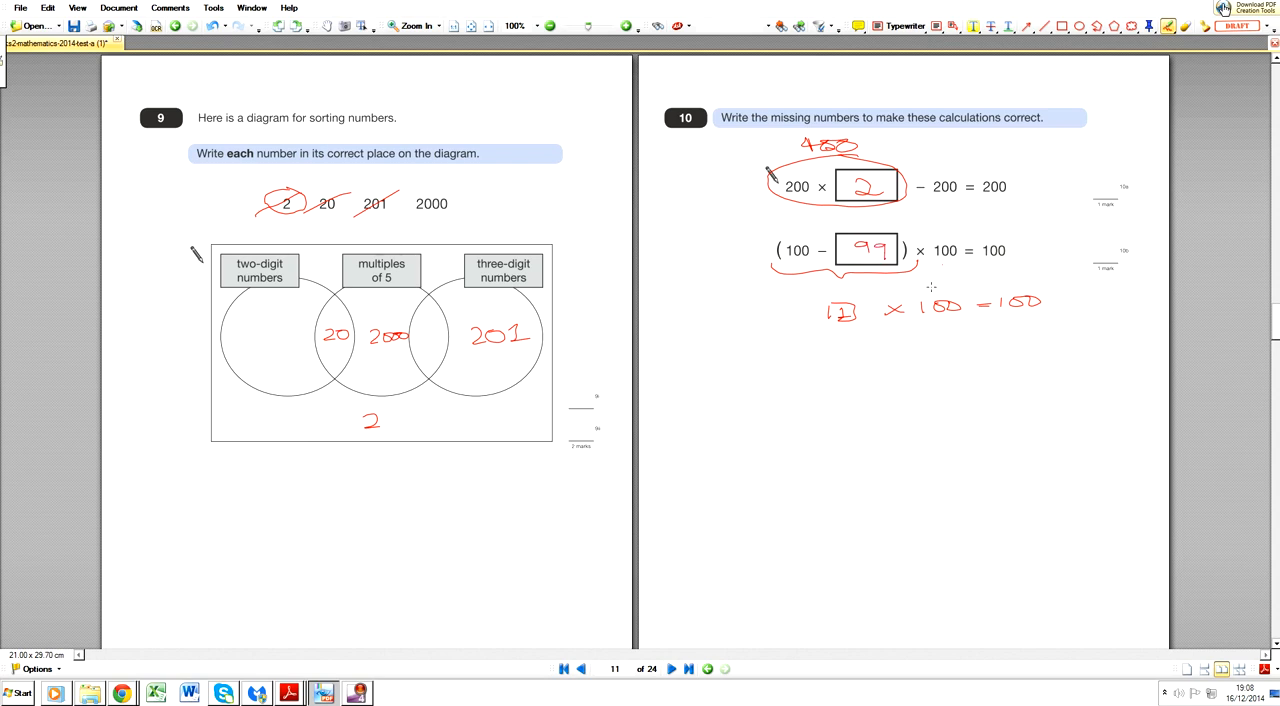